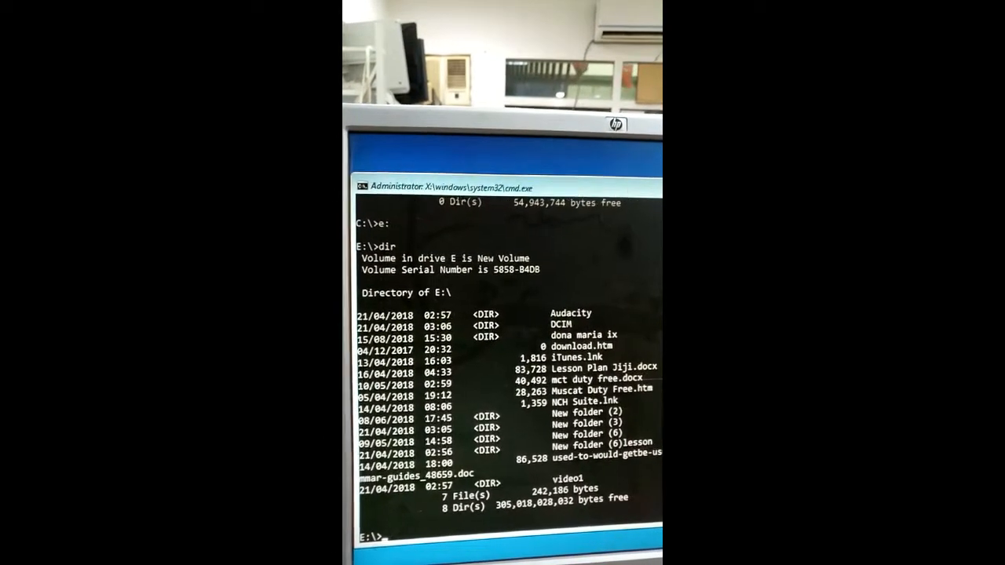
Step: Switch to drive D: and list its root, revealing the Windows, Users and Program Files folders
{"action": "type", "text": "dir"}
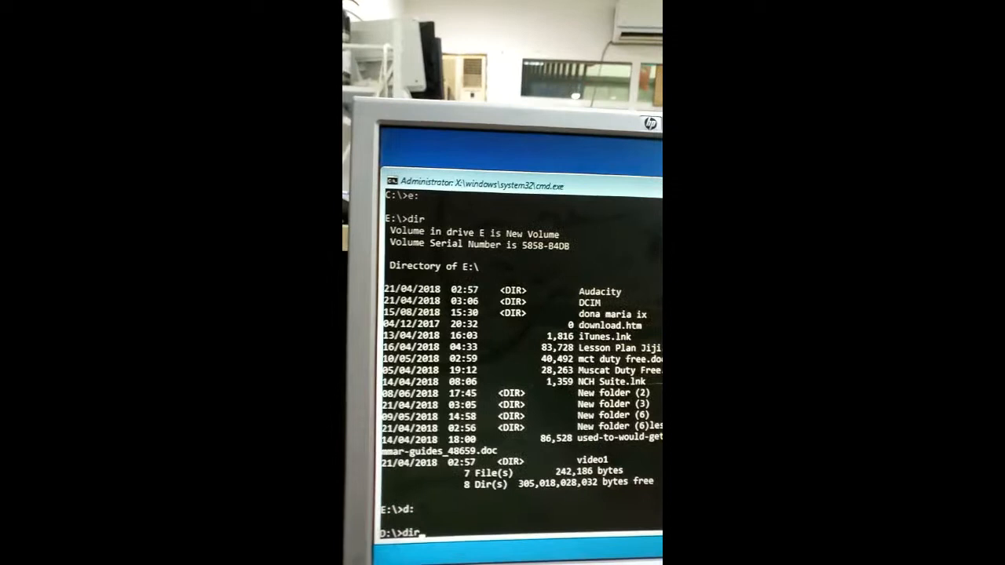
{"action": "key", "text": "Return"}
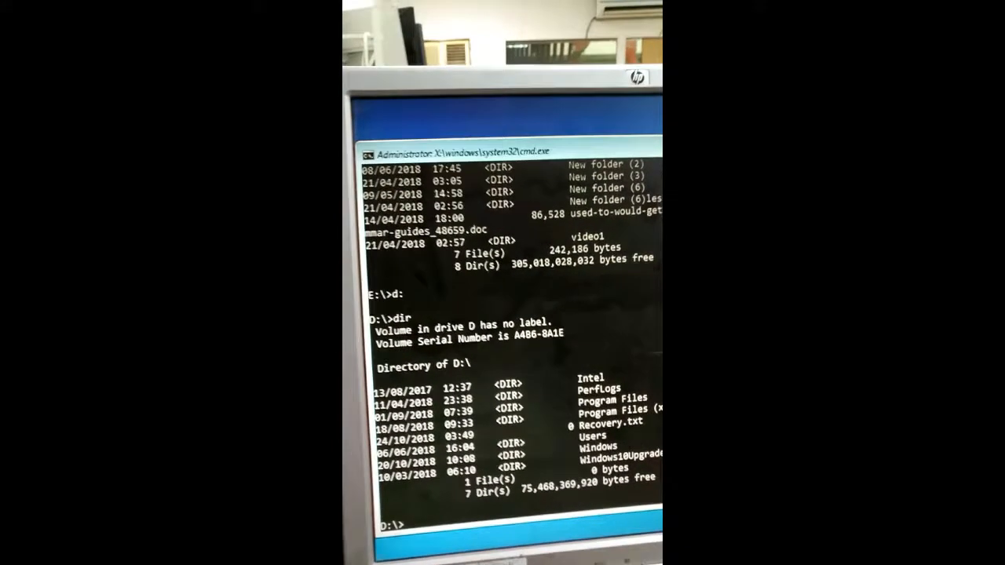
Step: Change into the Windows folder on drive D
{"action": "type", "text": "cd"}
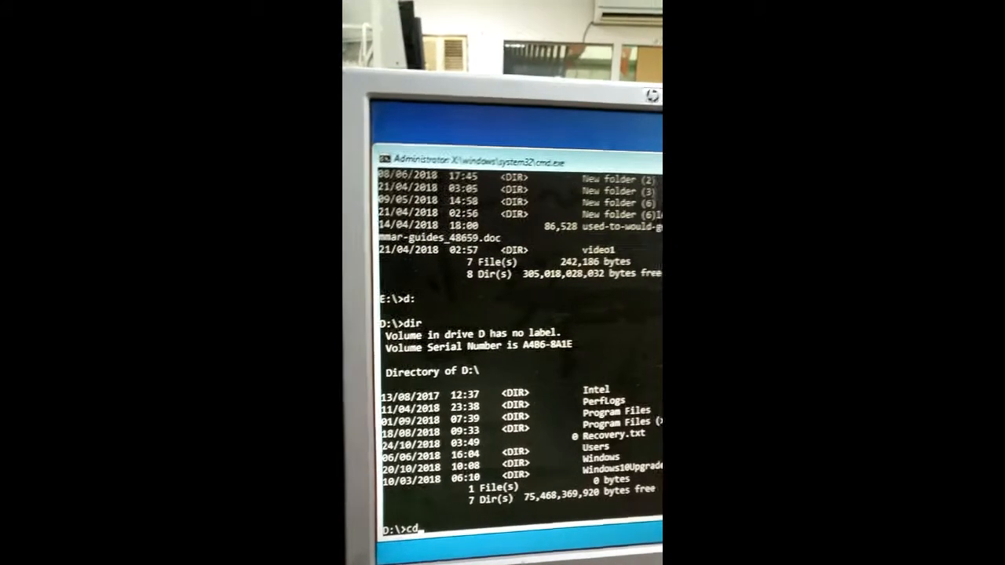
{"action": "type", "text": "wind"}
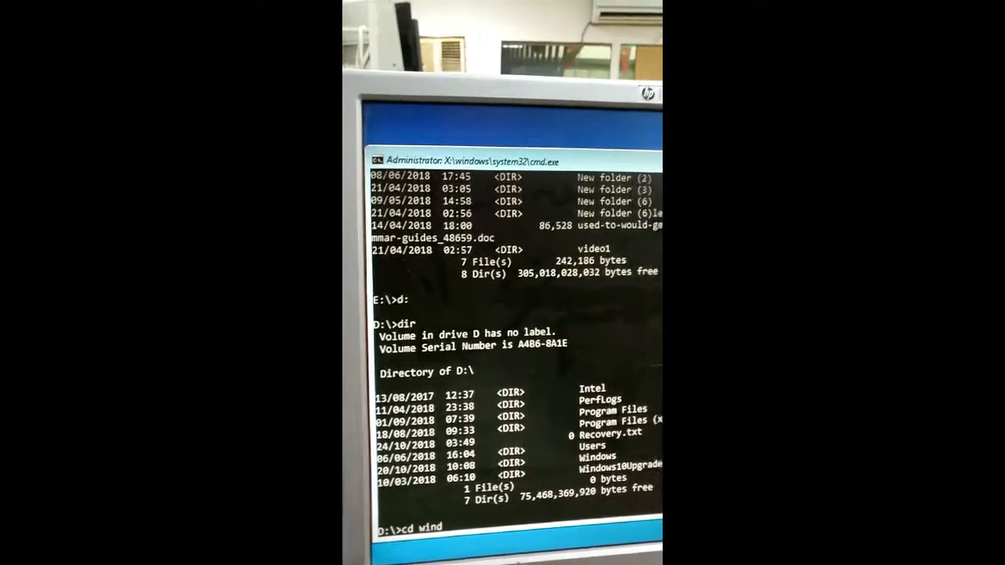
{"action": "type", "text": "ows"}
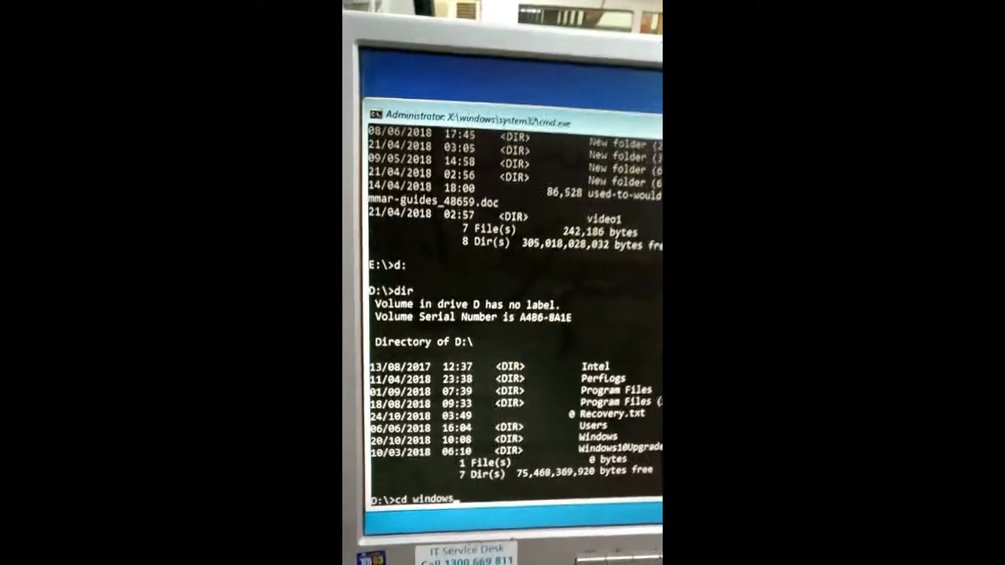
{"action": "key", "text": "Return"}
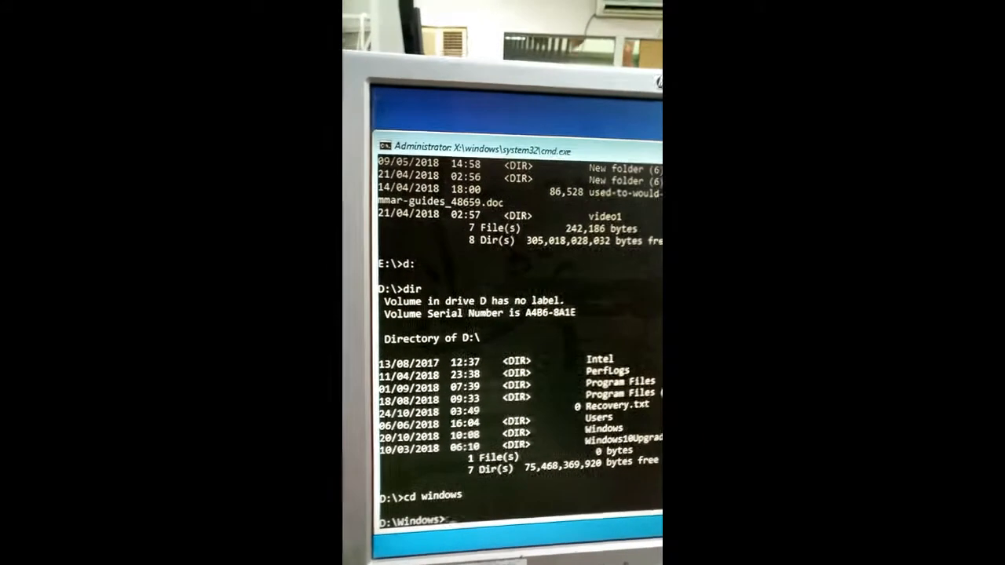
Step: Change into System32 and then its drivers folder, reaching D:\Windows\System32\drivers
{"action": "type", "text": "cd system 32"}
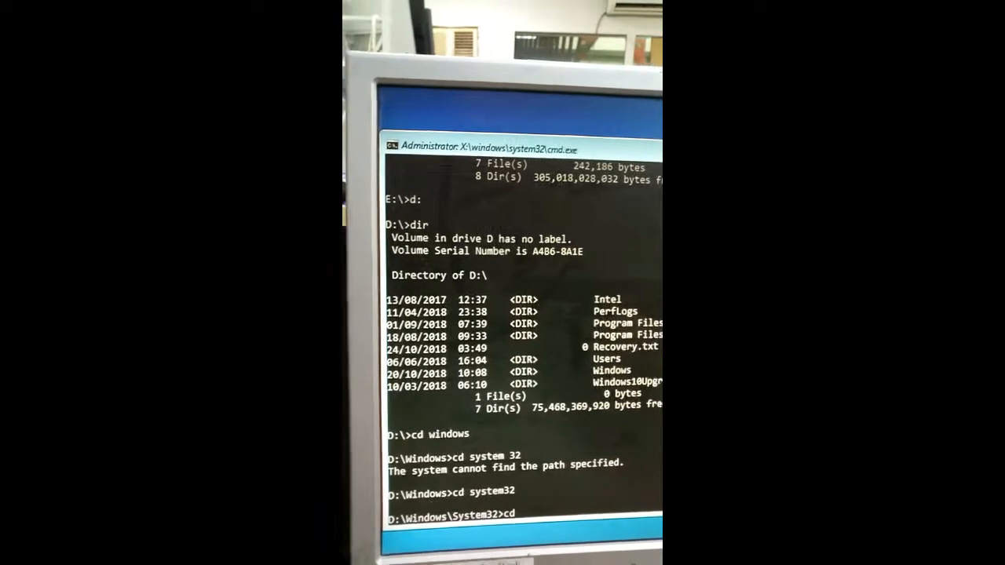
{"action": "type", "text": "dri"}
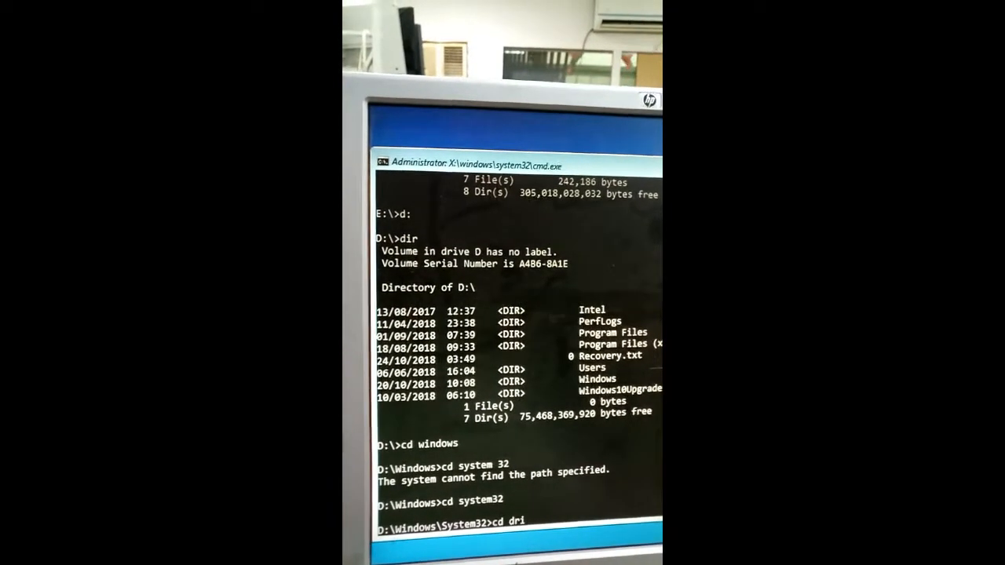
{"action": "type", "text": "vers"}
{"action": "type", "text": "ren"}
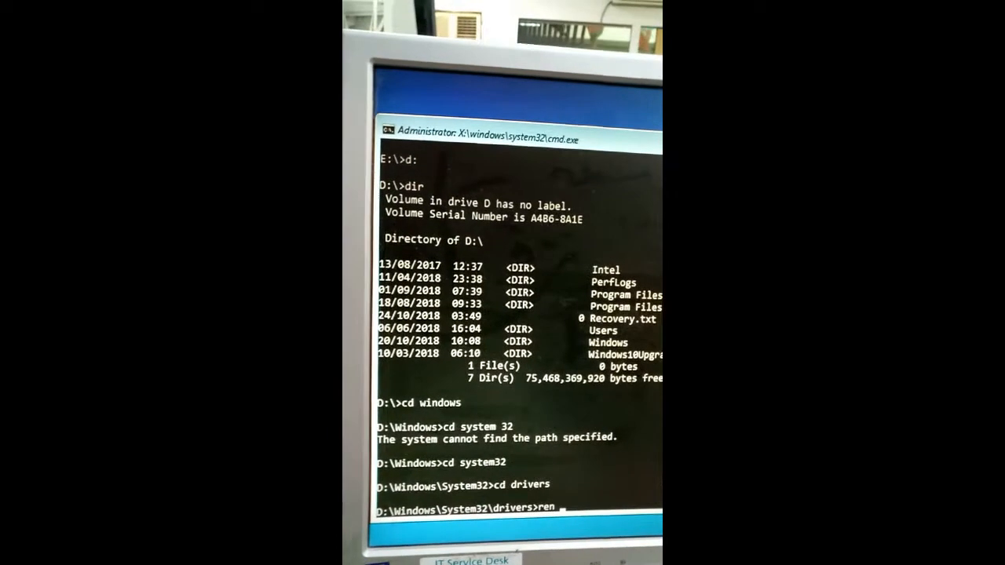
Step: Rename hpqkbfiltr.sys with ren, then exit the prompt back to the recovery options
{"action": "type", "text": "hpqkbfiltr.sys hpqkbfi"}
{"action": "type", "text": "e"}
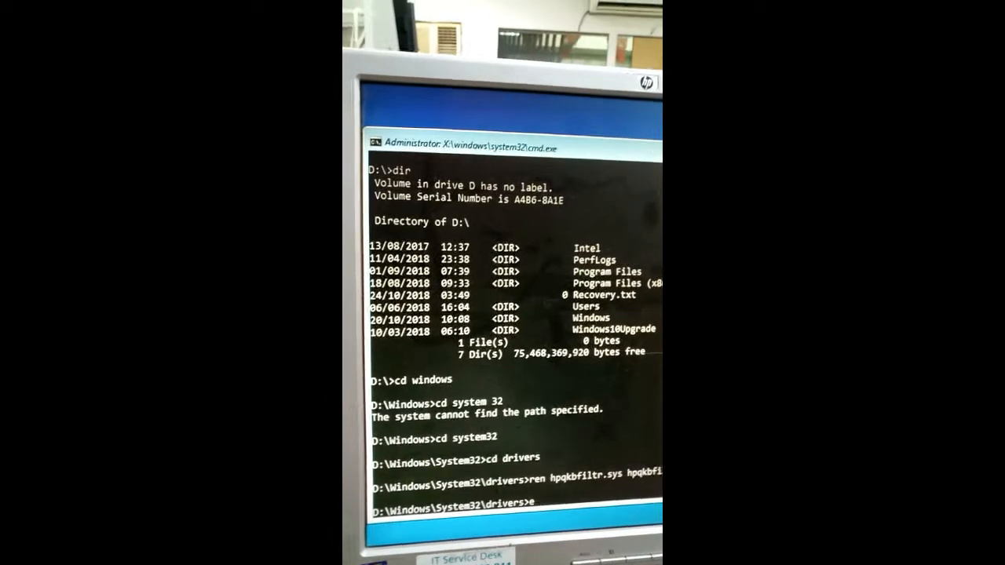
{"action": "type", "text": "xit"}
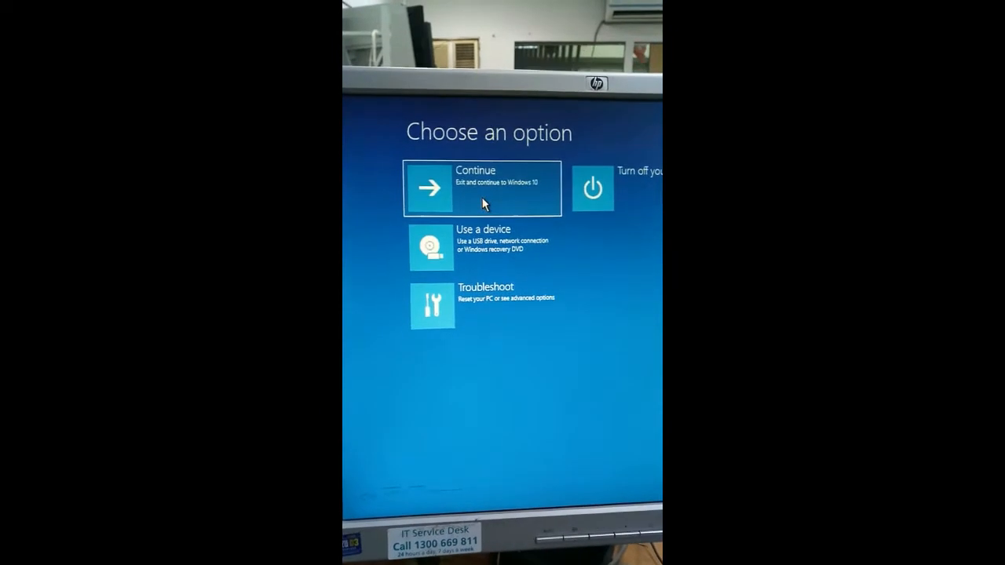
Step: Choose Continue to leave recovery and boot Windows 10 to its lock screen
{"action": "left_click", "coordinate": [480, 188]}
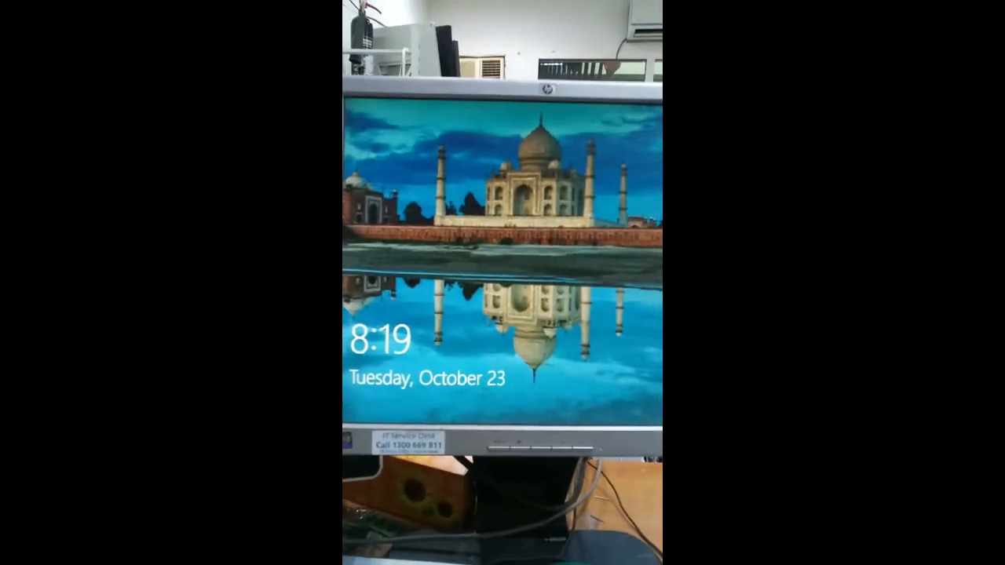